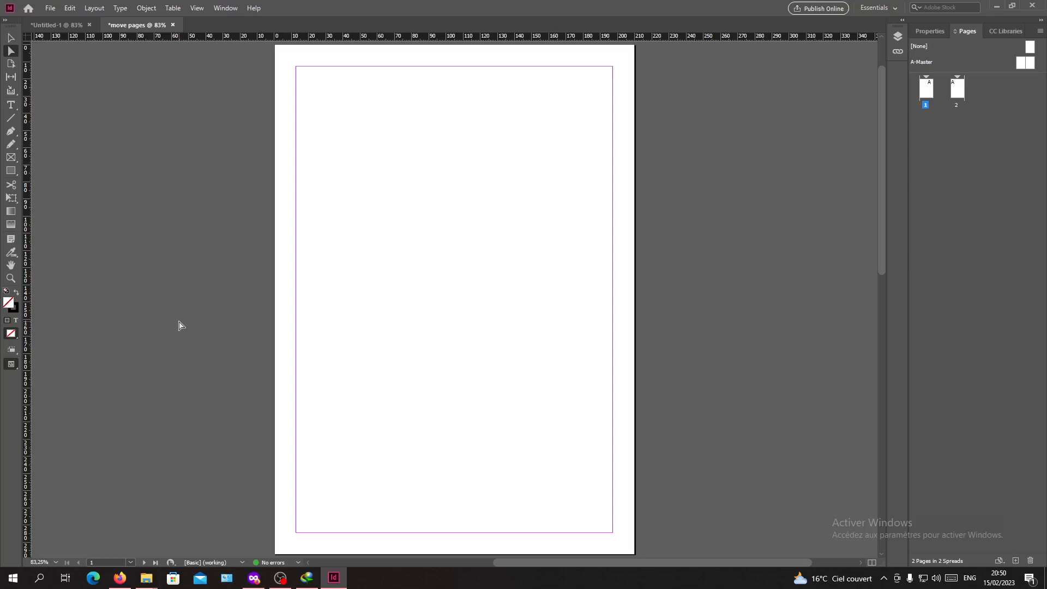
mouse_move(457, 140)
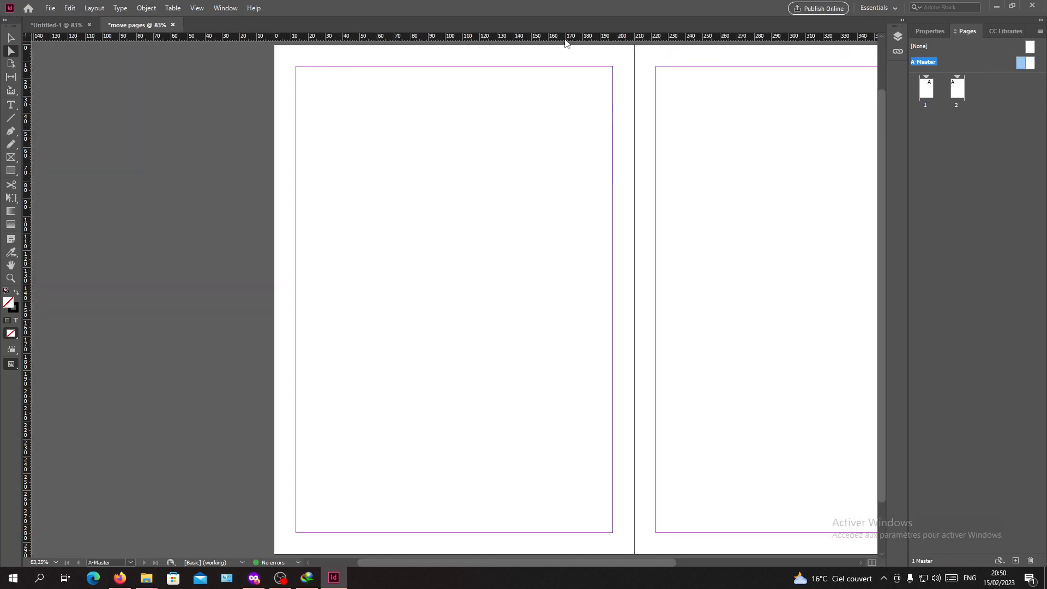
mouse_move(299, 67)
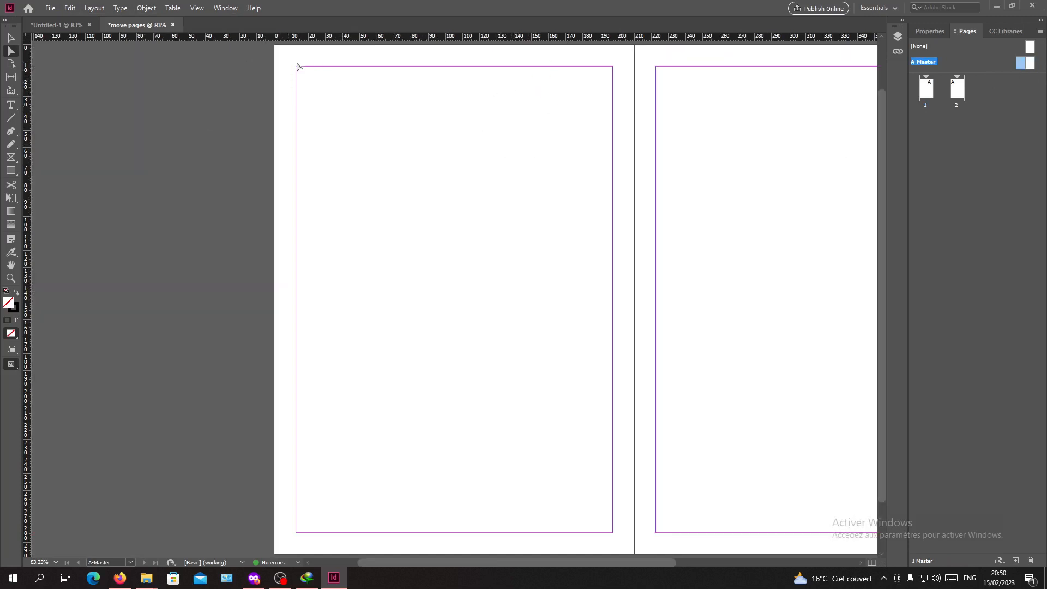
mouse_move(271, 80)
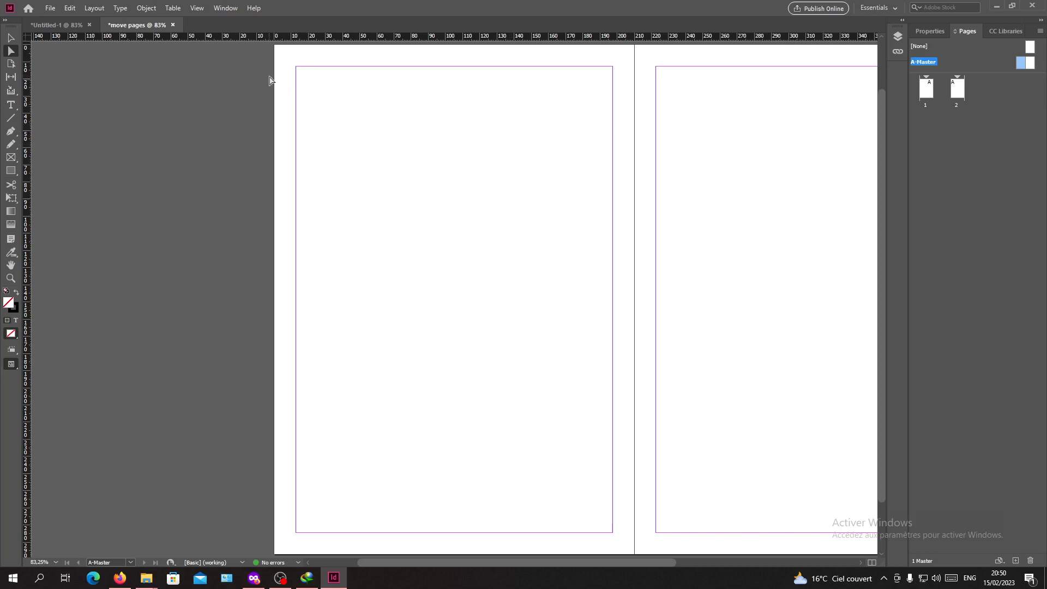
mouse_move(324, 81)
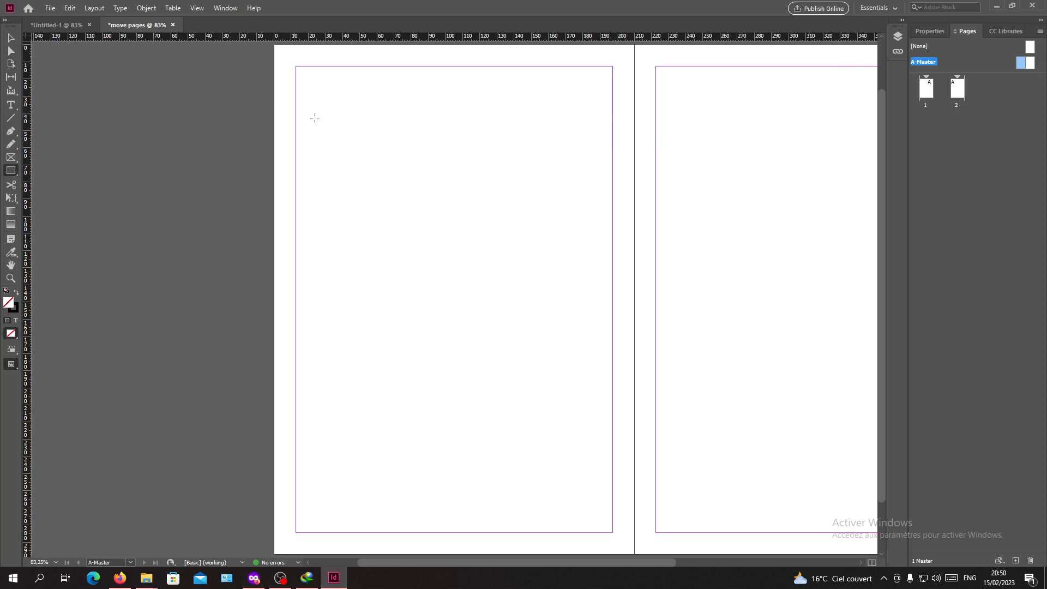
Draw a rectangle near the master page's top-left and fill it with the yellow swatch.
drag(324, 119, 433, 183)
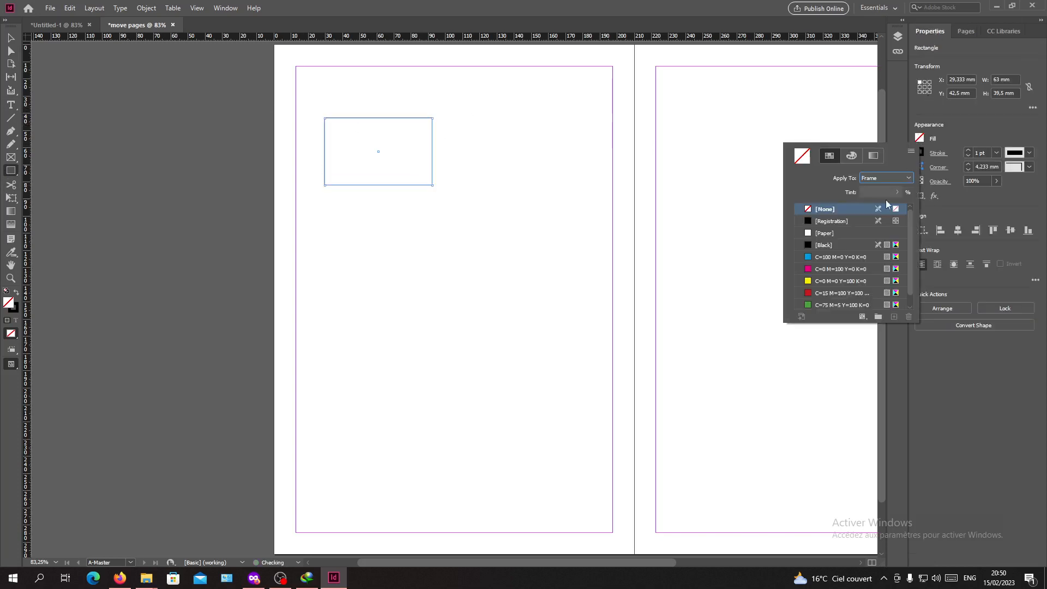
click(840, 280)
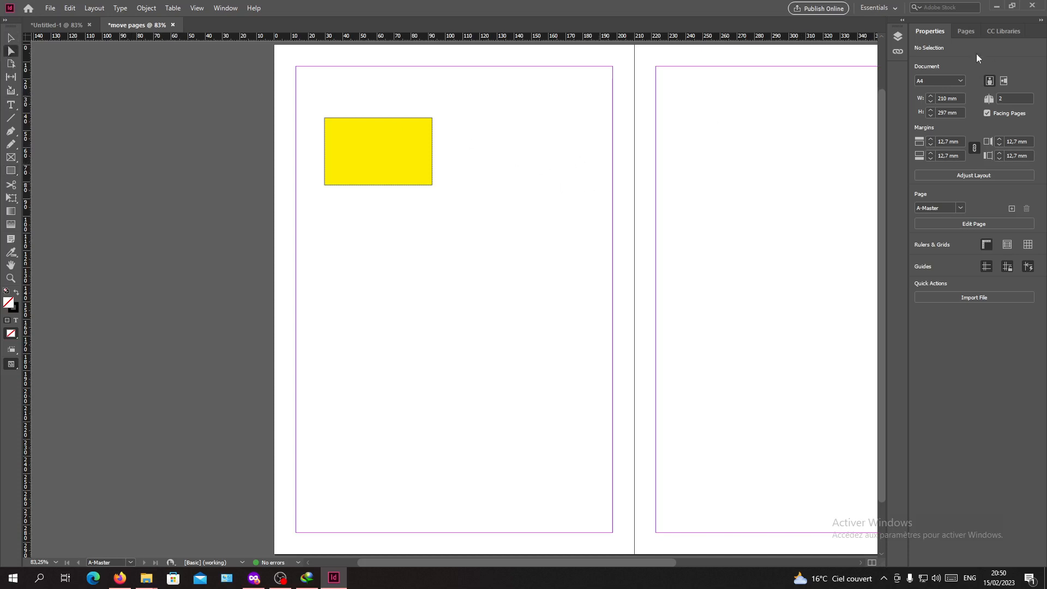
click(964, 31)
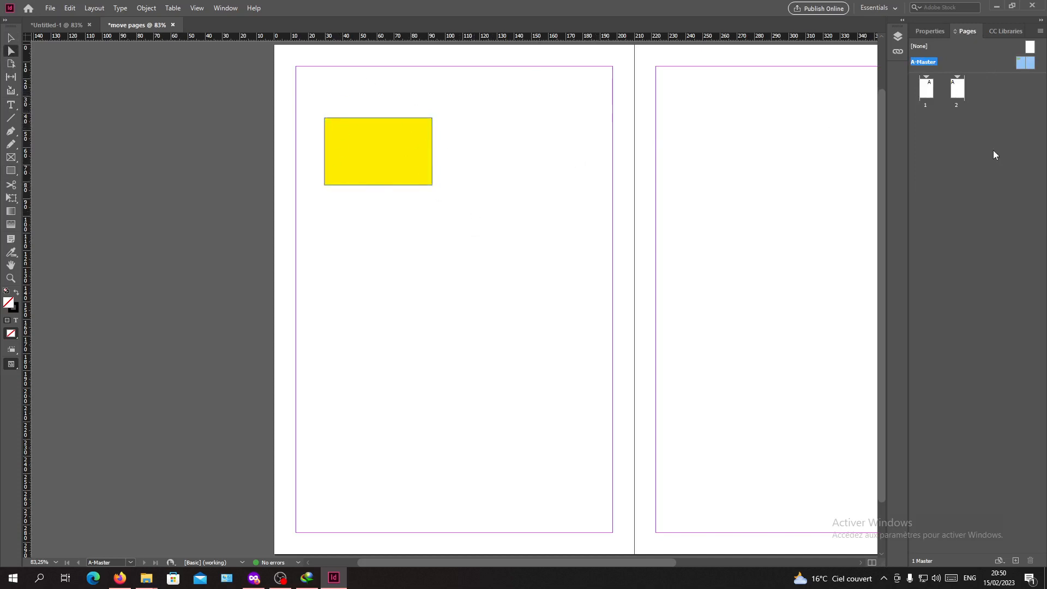
Open document page 2 from its Pages panel thumbnail.
click(925, 87)
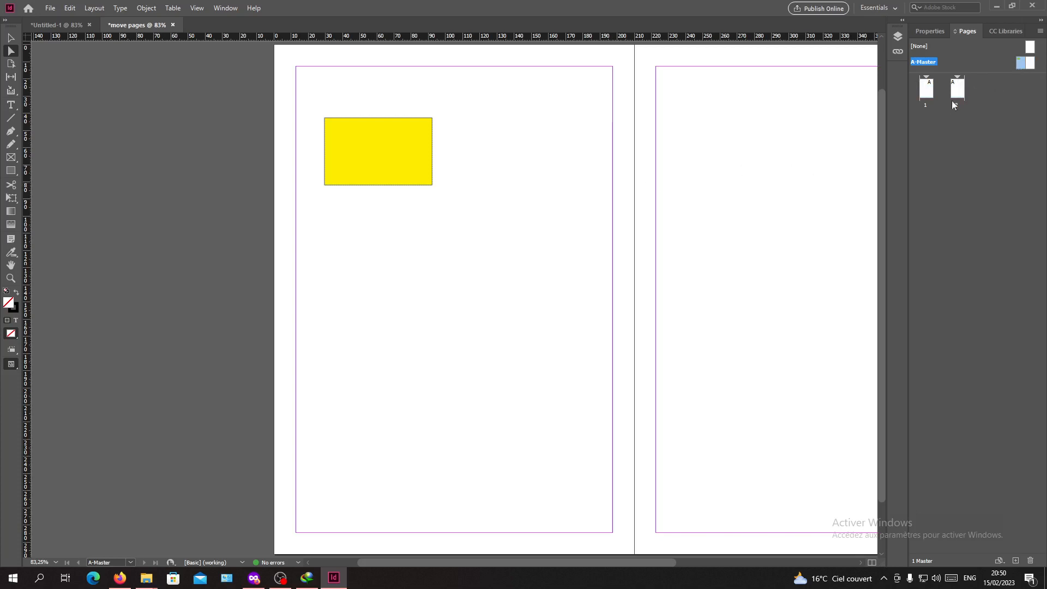
click(957, 89)
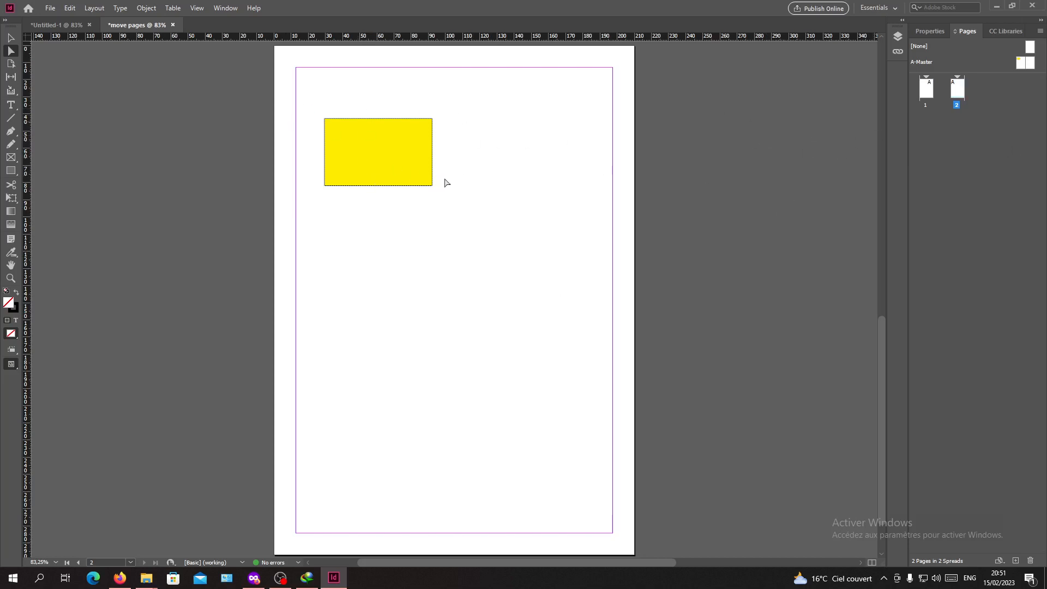
mouse_move(474, 148)
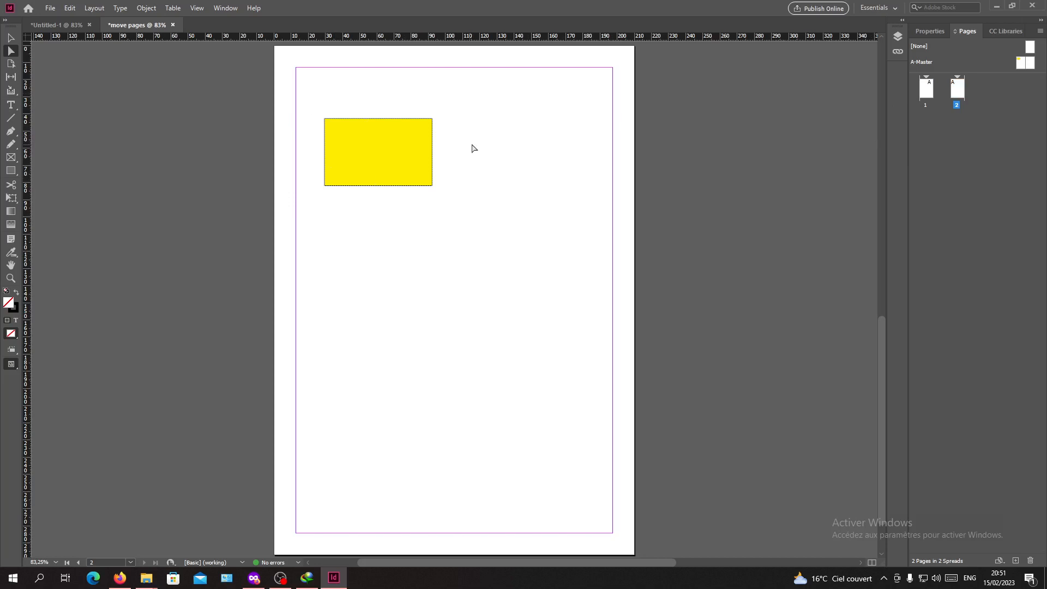
mouse_move(499, 176)
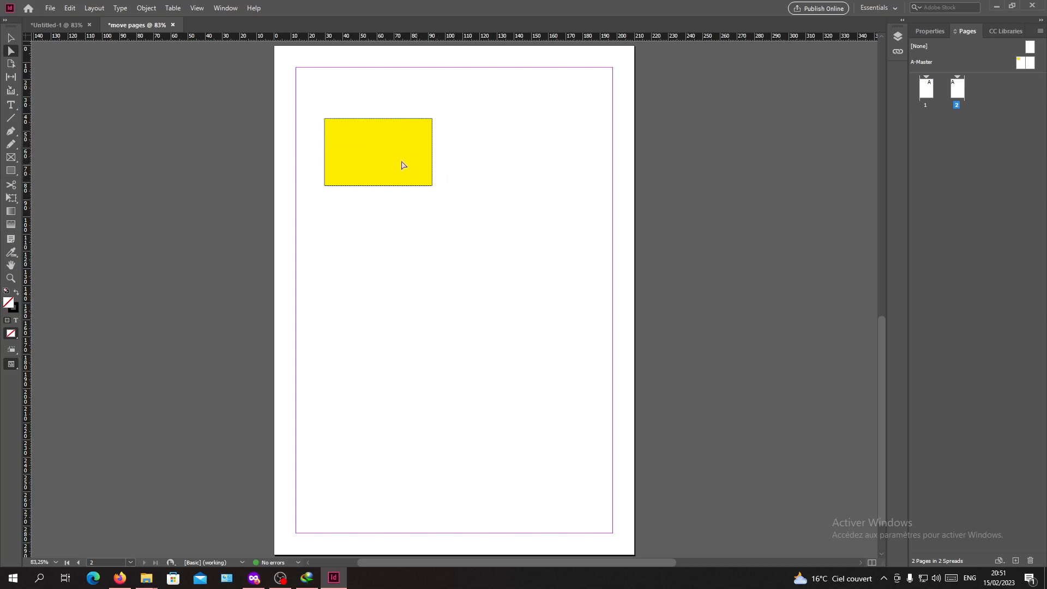
mouse_move(312, 125)
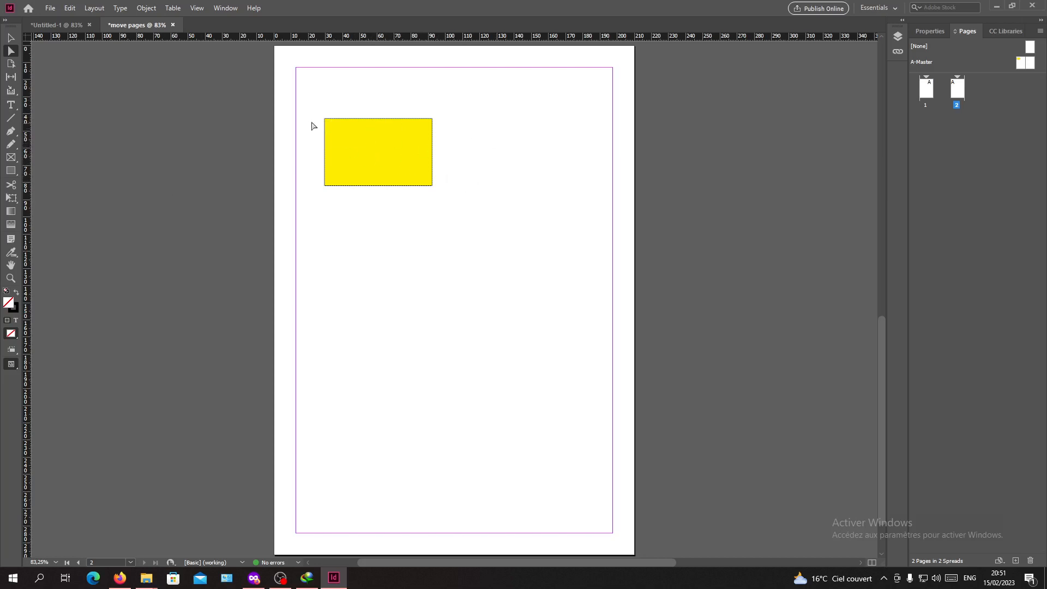
mouse_move(505, 297)
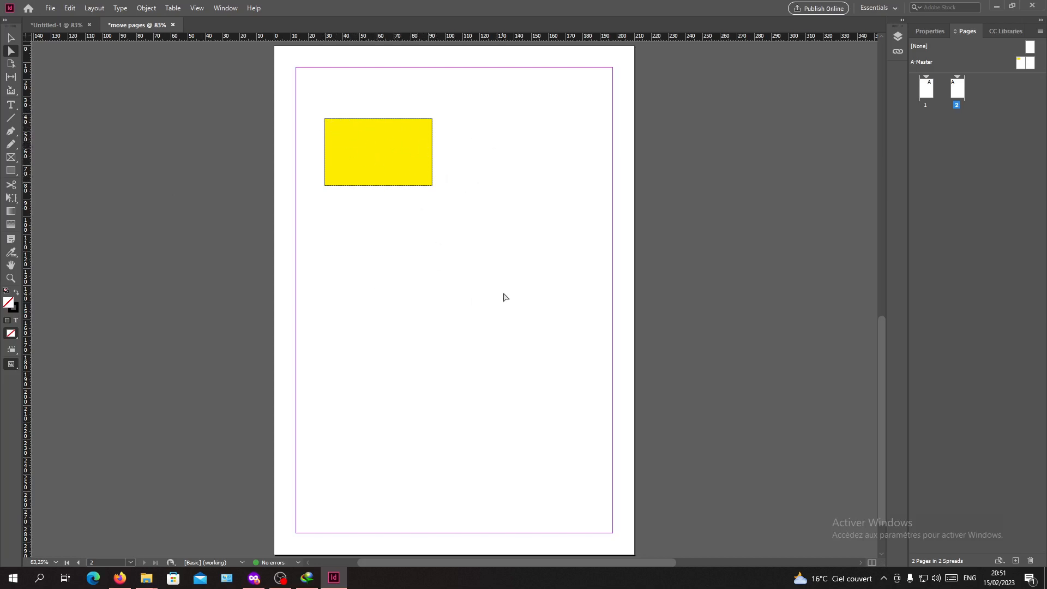
mouse_move(487, 116)
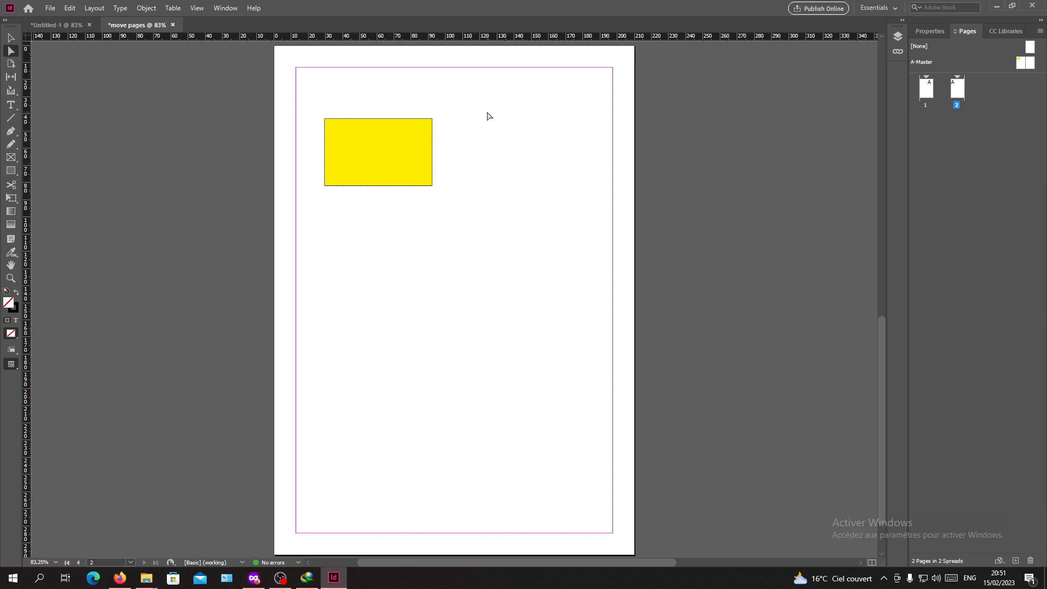
mouse_move(800, 39)
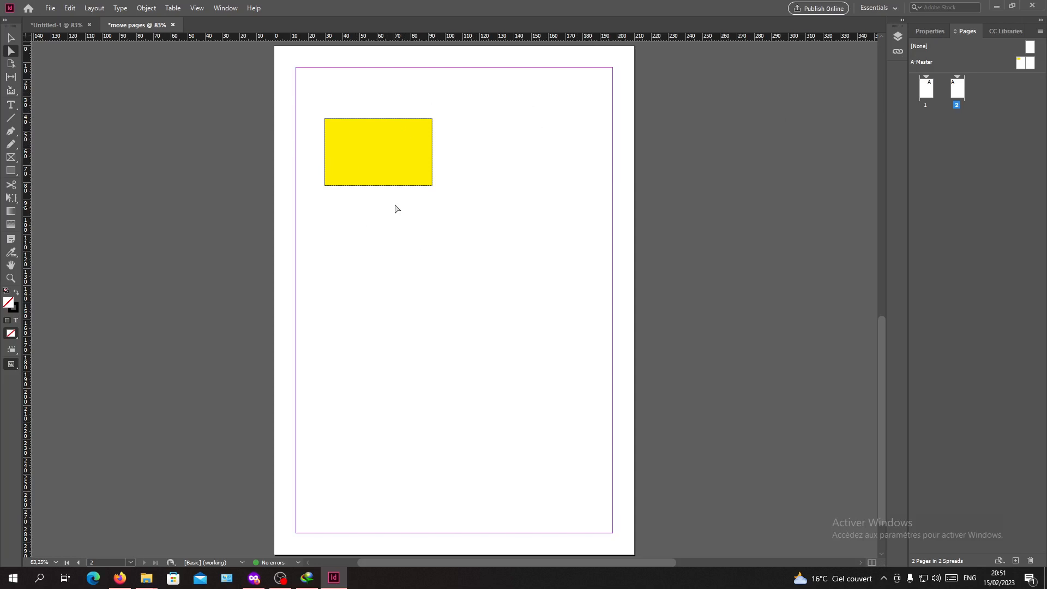
mouse_move(396, 225)
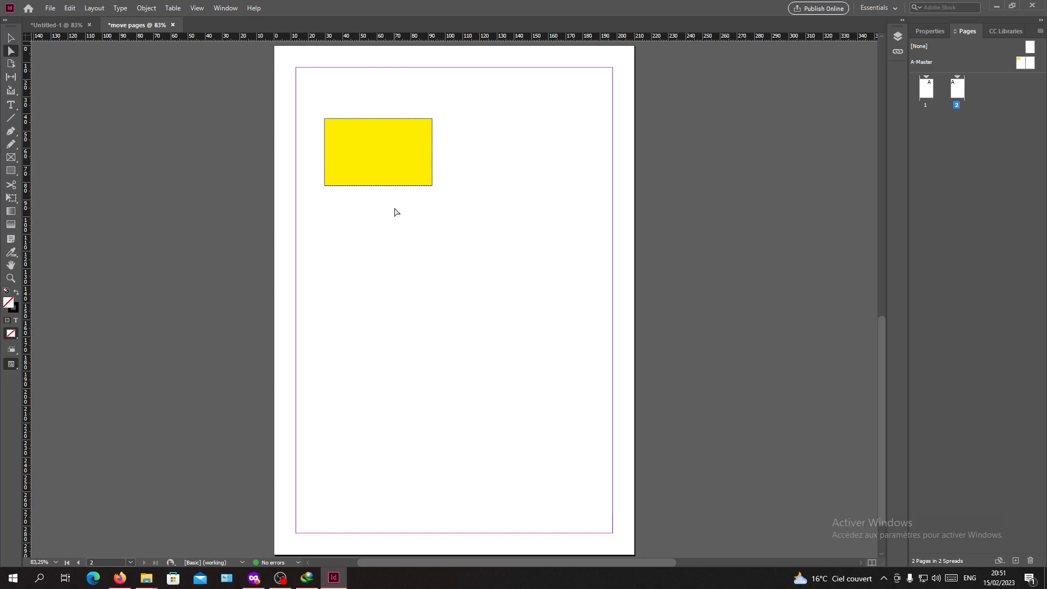
Override page 2's master rectangle, then enlarge it and drag it lower right.
click(378, 152)
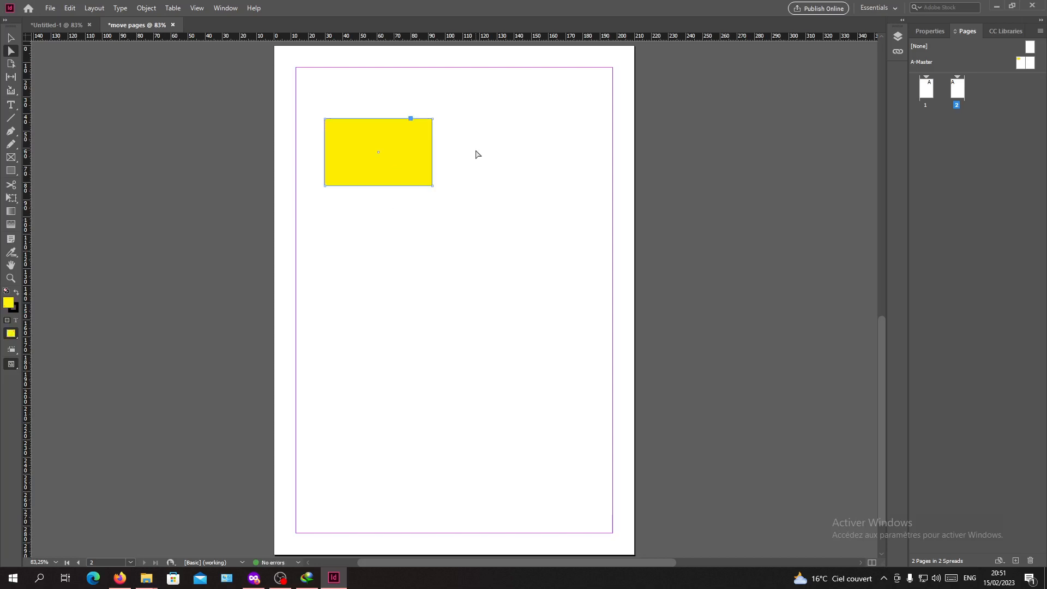
drag(378, 152, 445, 219)
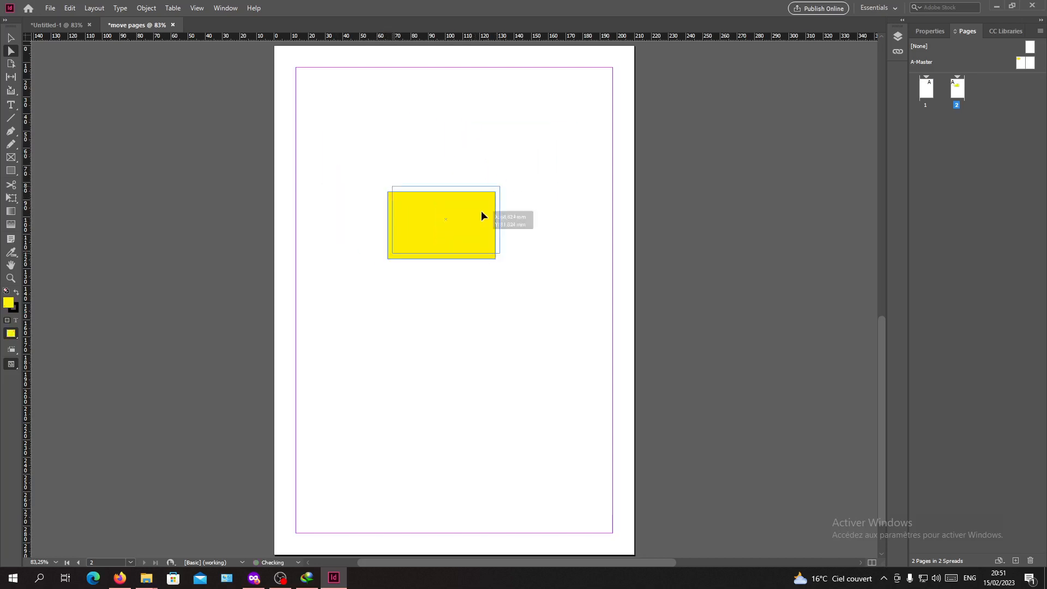
drag(444, 220, 476, 152)
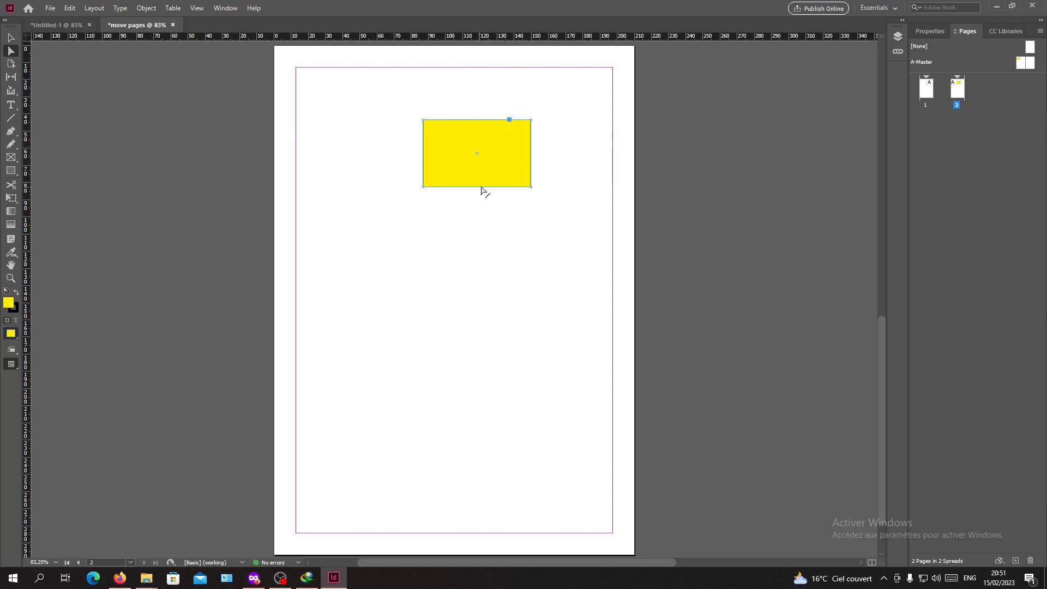
drag(476, 152, 420, 152)
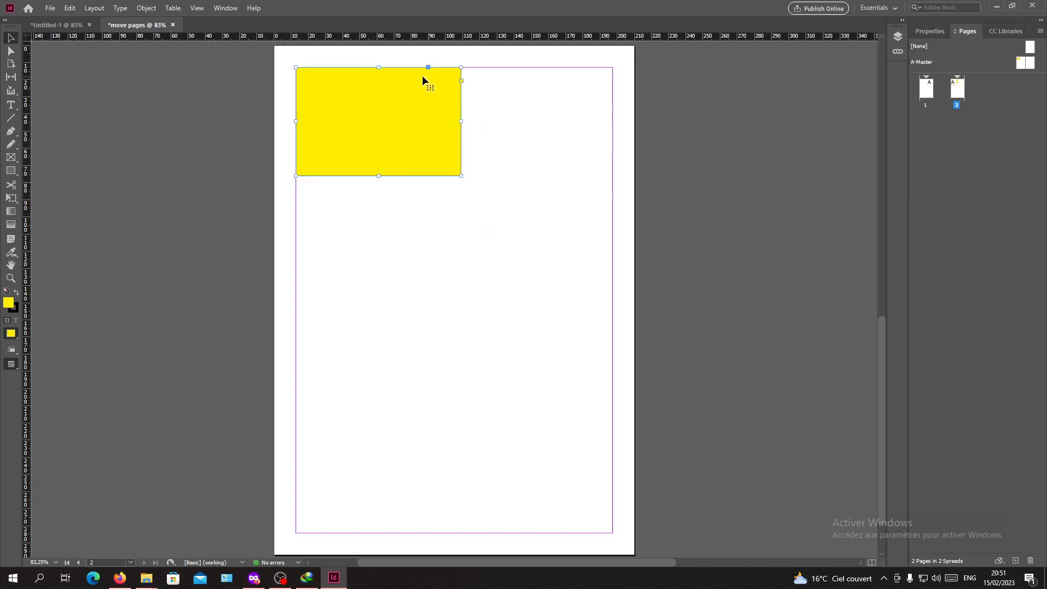
drag(379, 122, 530, 337)
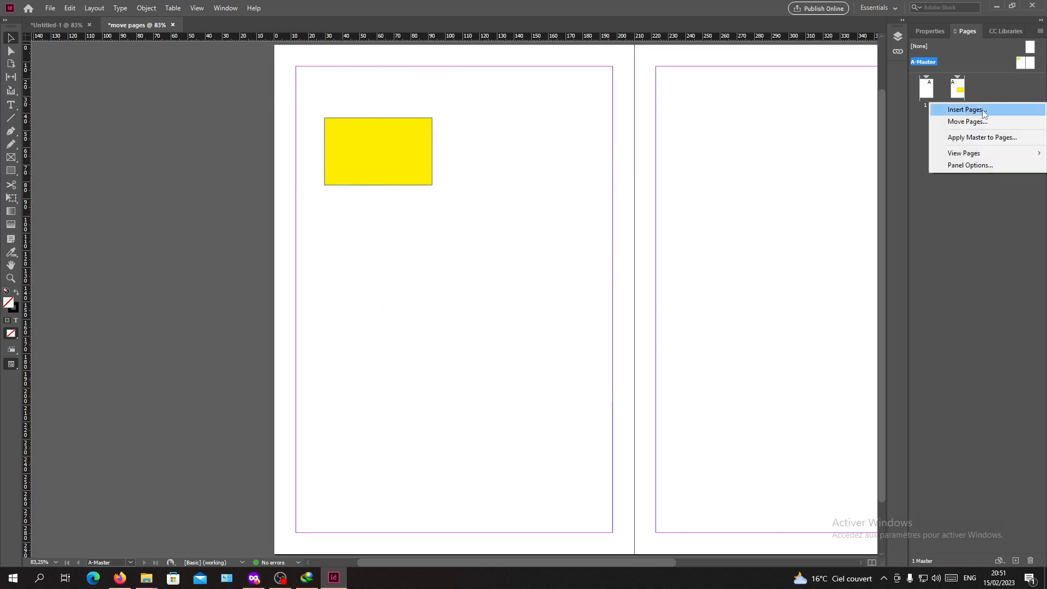
Insert 3 A-Master pages after page 2.
click(964, 109)
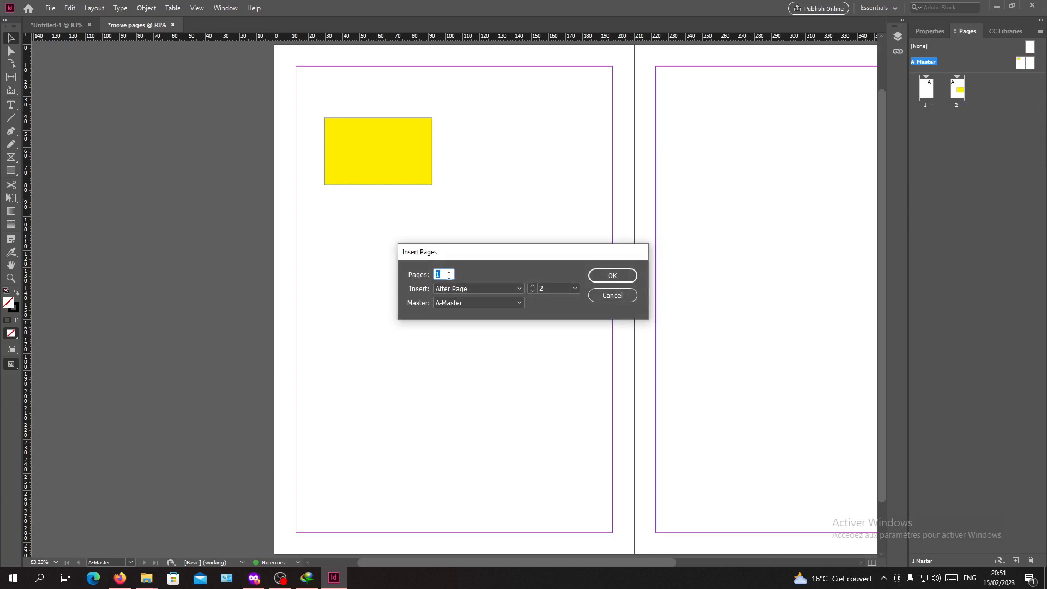
text(3)
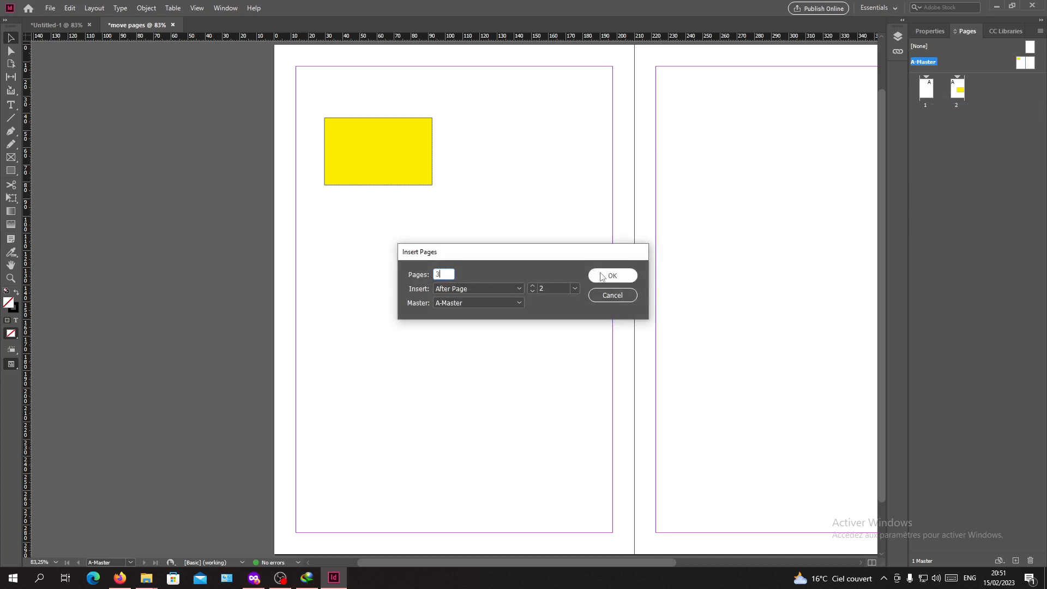
click(611, 276)
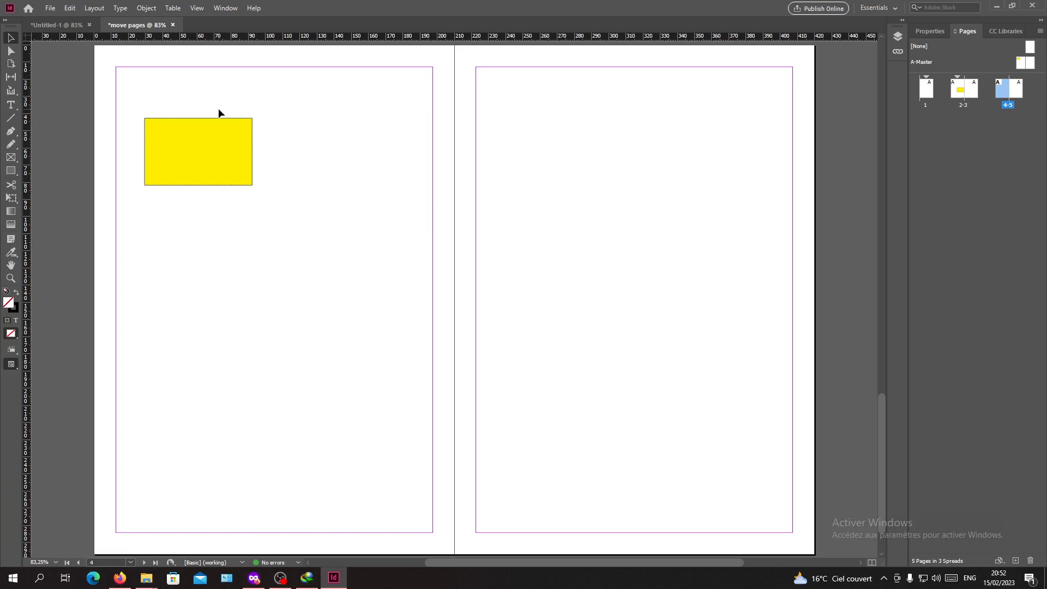
mouse_move(254, 197)
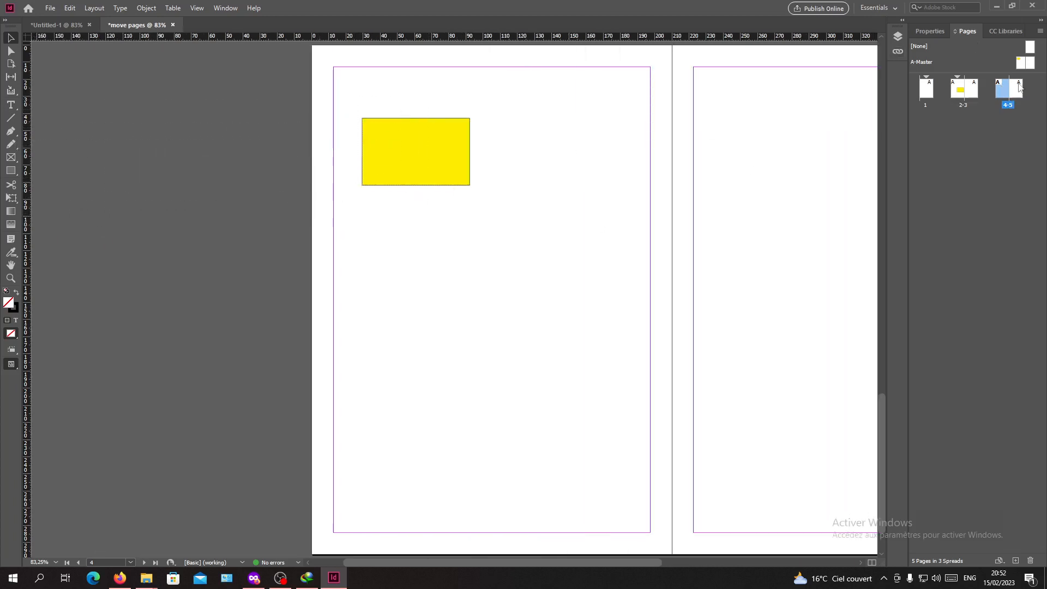
Drag page 2's yellow rectangle up into the top-left margin corner.
drag(416, 151, 567, 336)
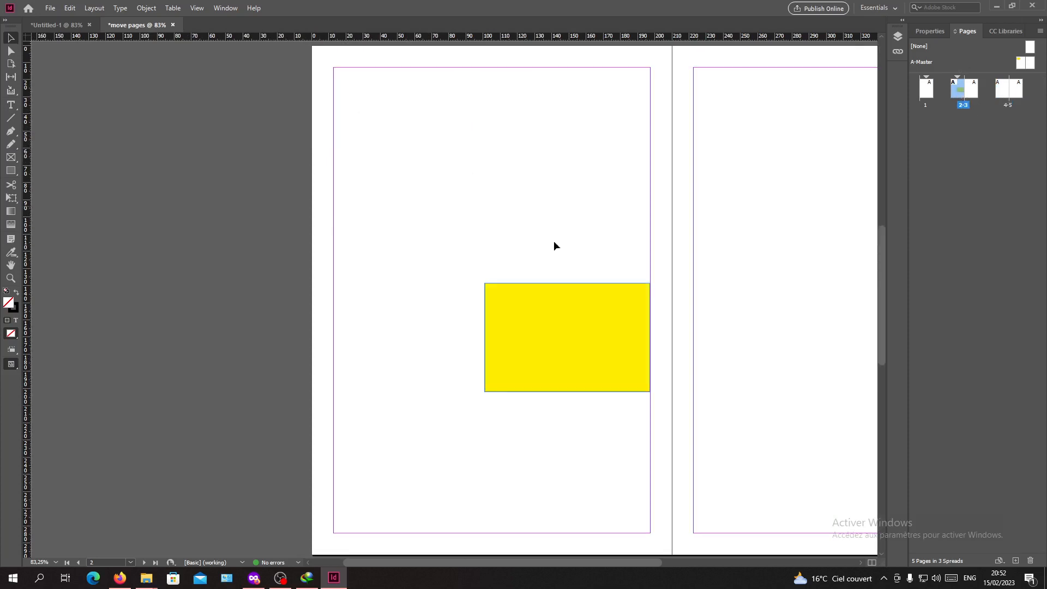
drag(568, 336, 470, 177)
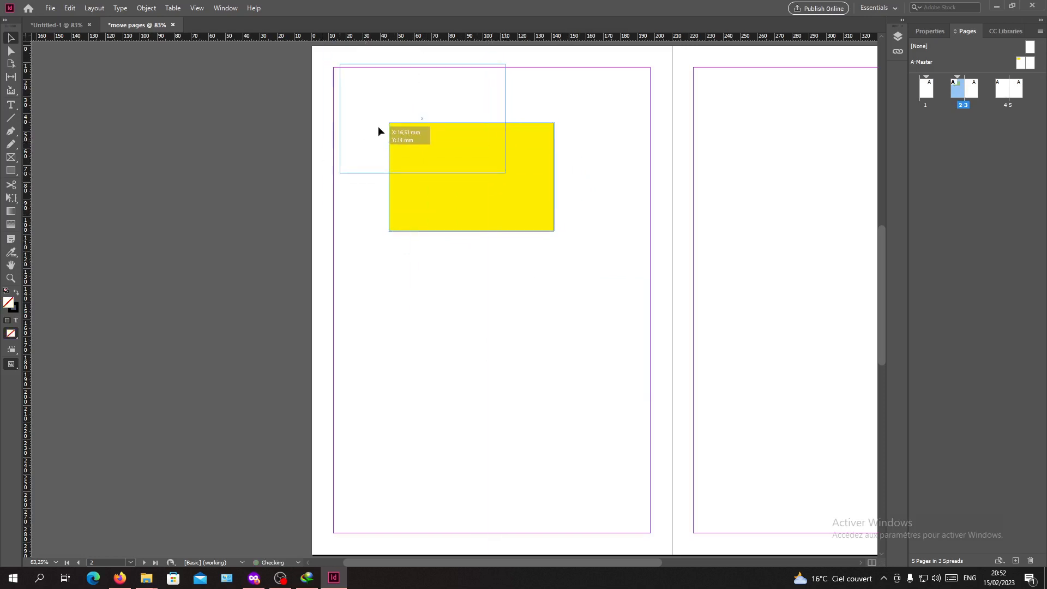
drag(471, 176, 416, 124)
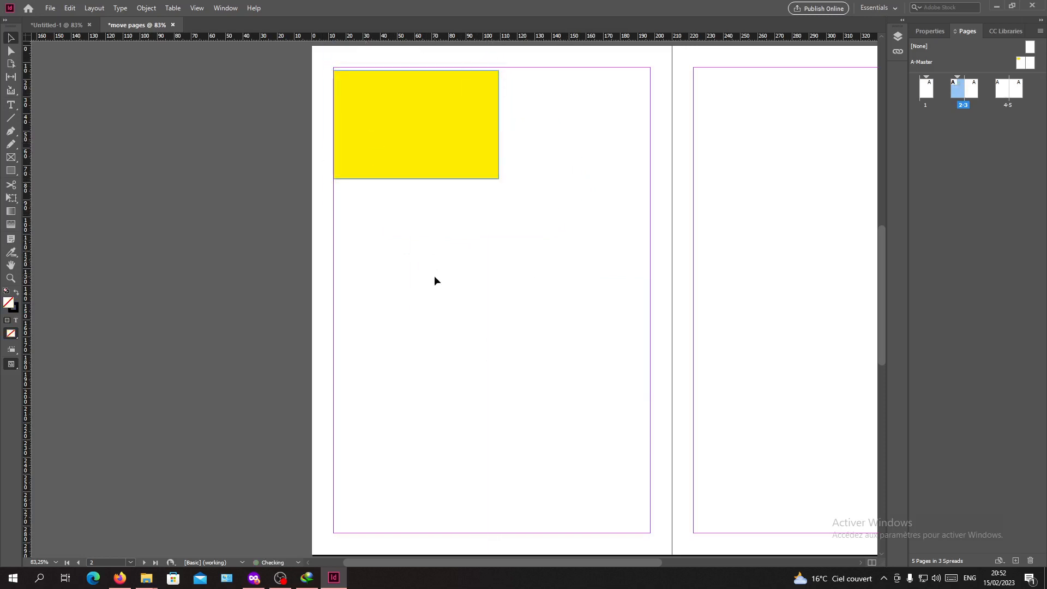